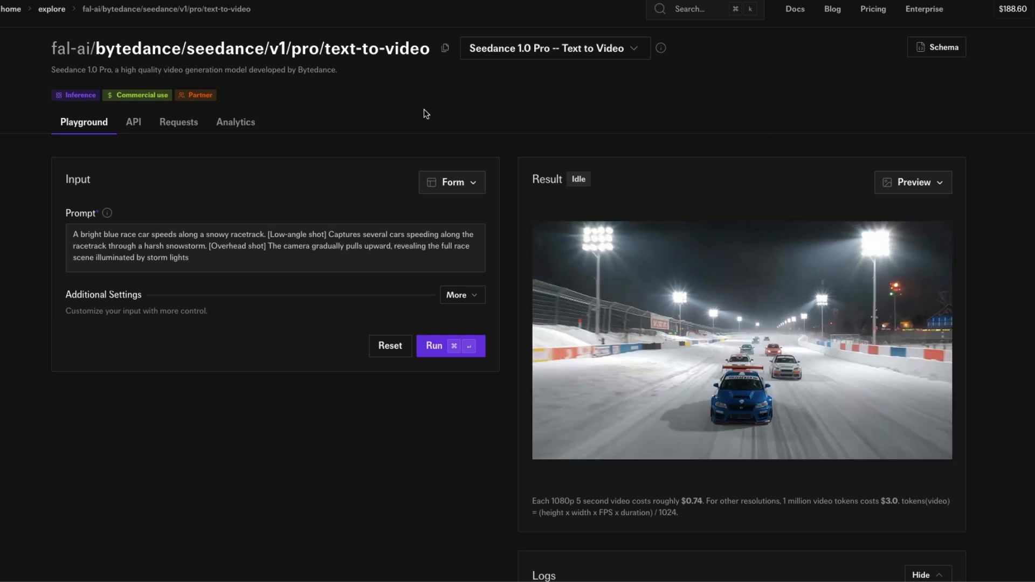
# - Run MMAudio v2 on seedance_pro_t2v.mp4 with an empty prompt
pyautogui.click(741, 340)
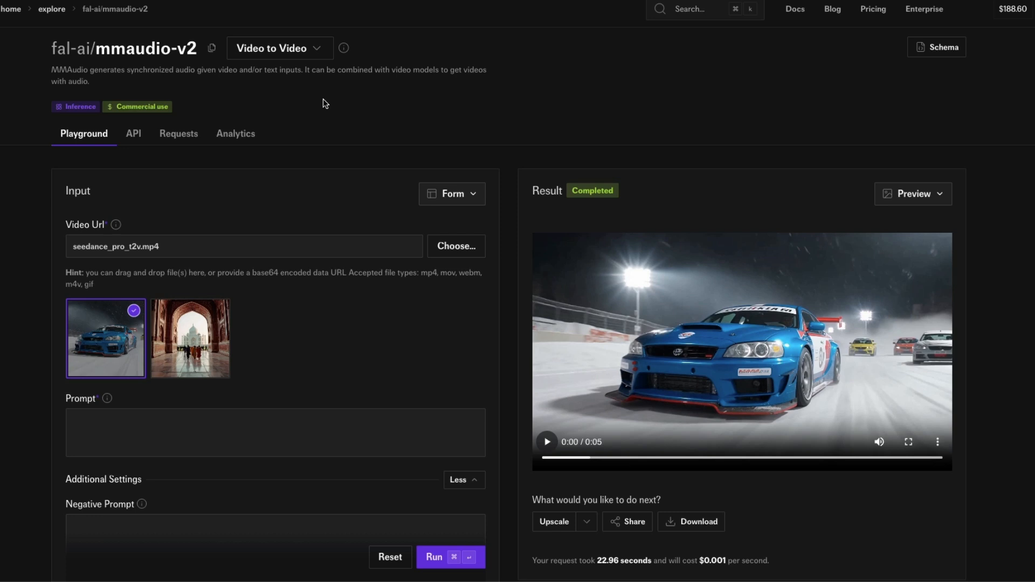
pyautogui.moveTo(110, 67)
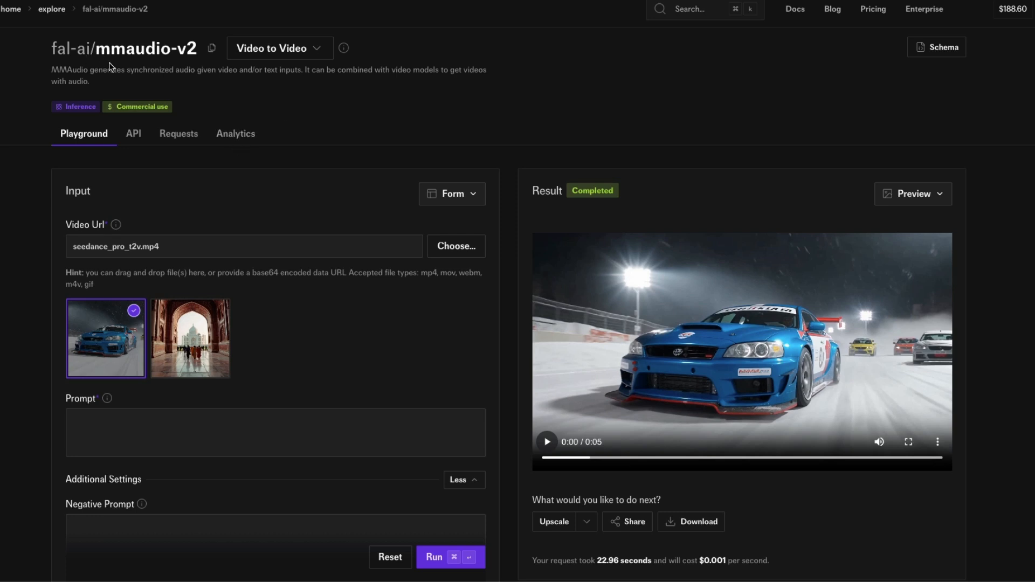
pyautogui.moveTo(92, 51)
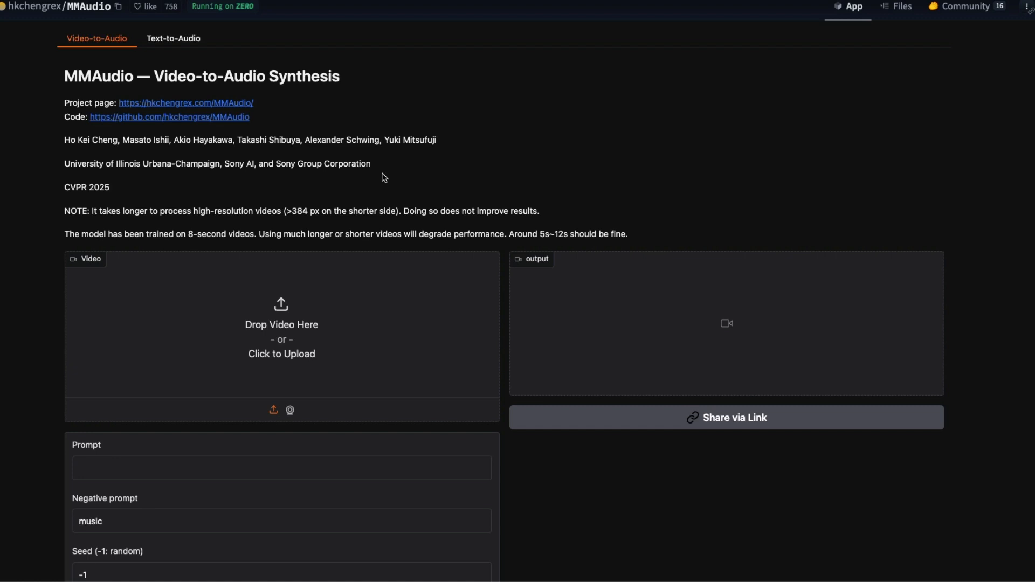
pyautogui.scroll(-3)
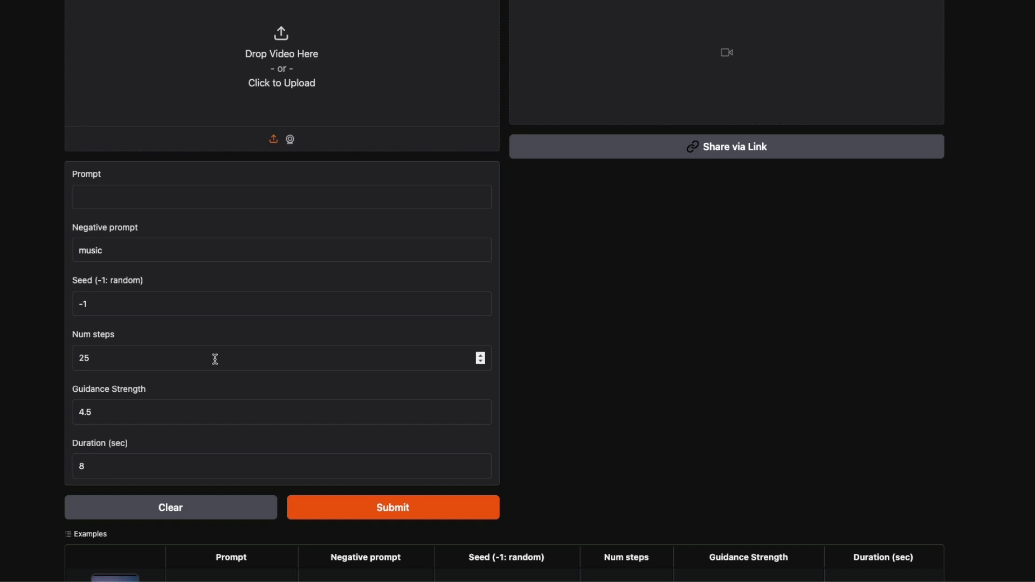
pyautogui.moveTo(239, 347)
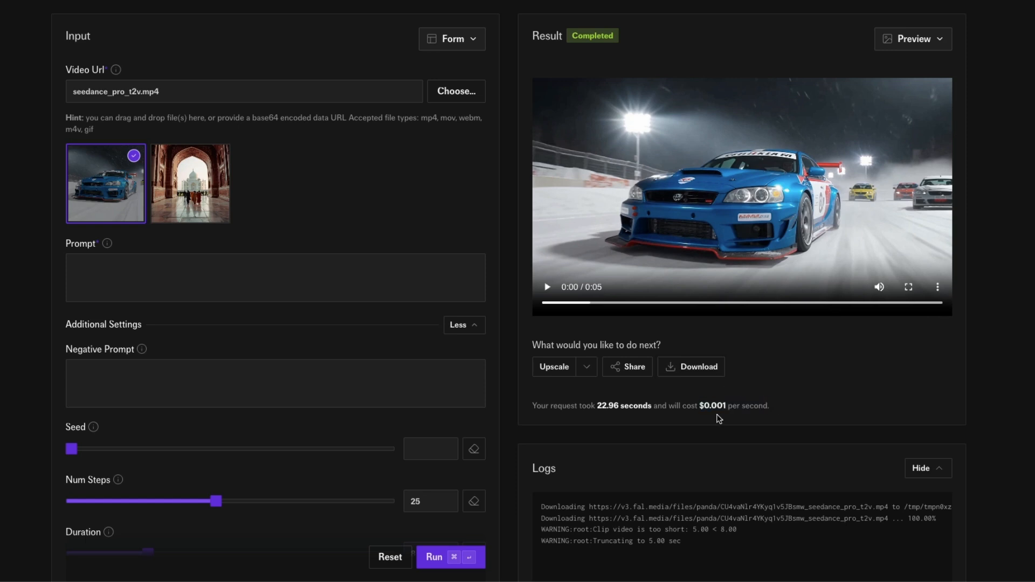
pyautogui.moveTo(724, 405)
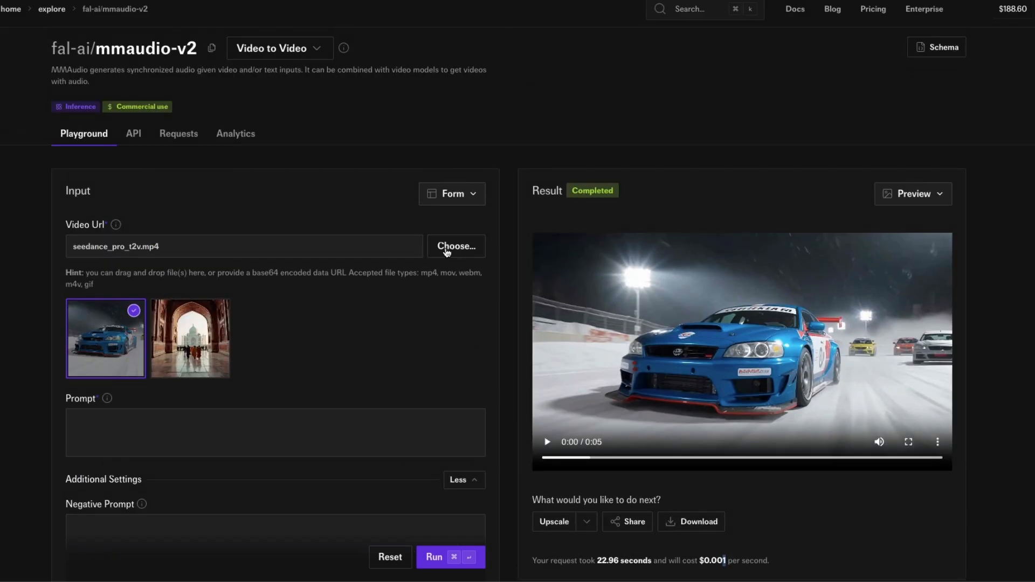
pyautogui.scroll(-3)
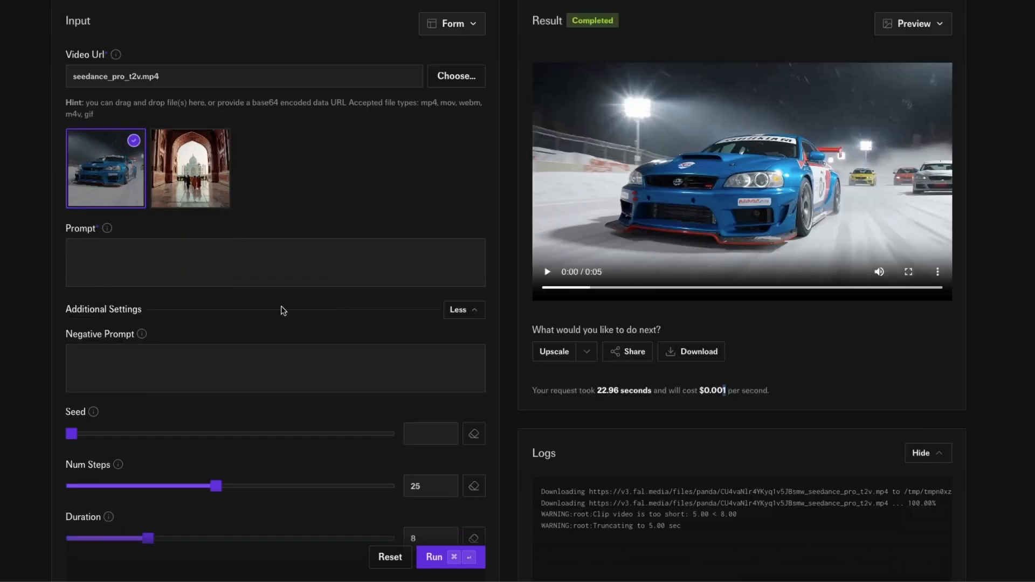
pyautogui.click(275, 262)
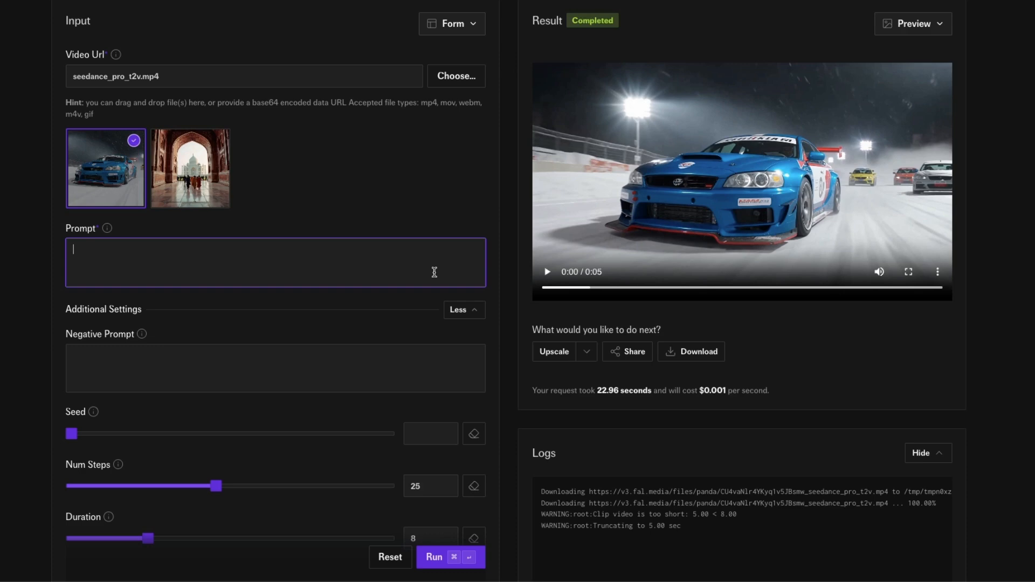
pyautogui.scroll(-3)
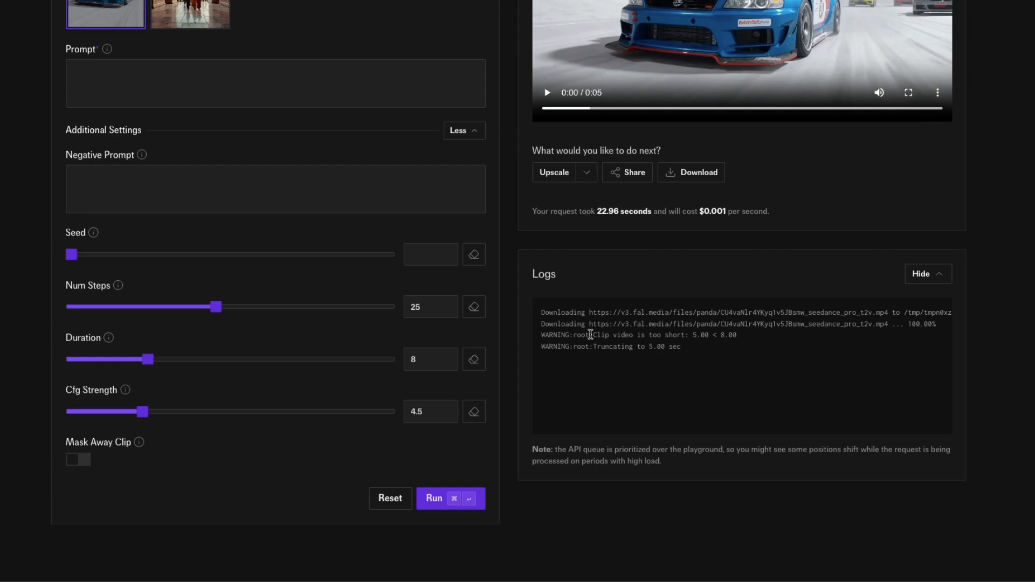
pyautogui.moveTo(592, 335); pyautogui.dragTo(736, 335)
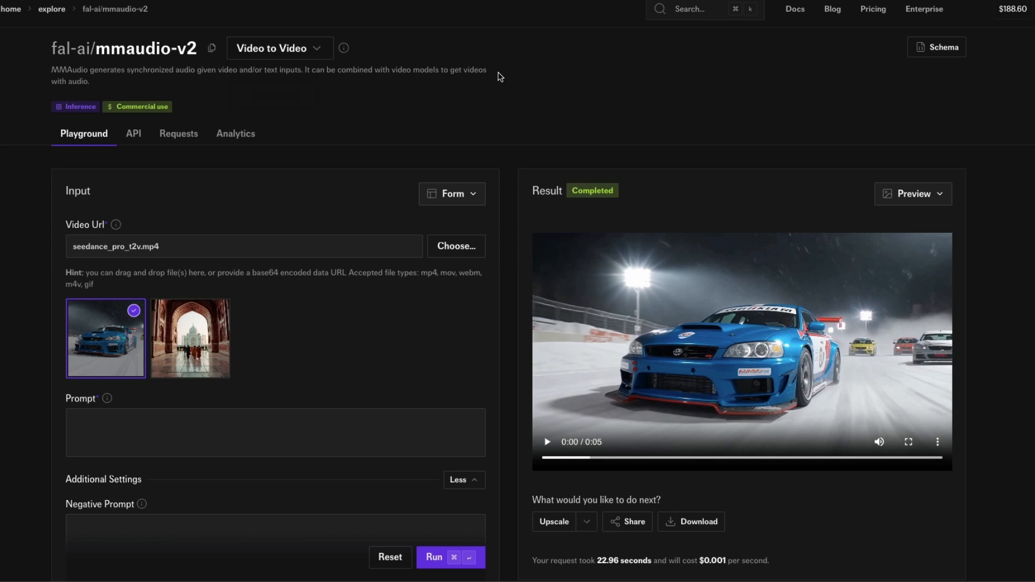
pyautogui.moveTo(758, 146)
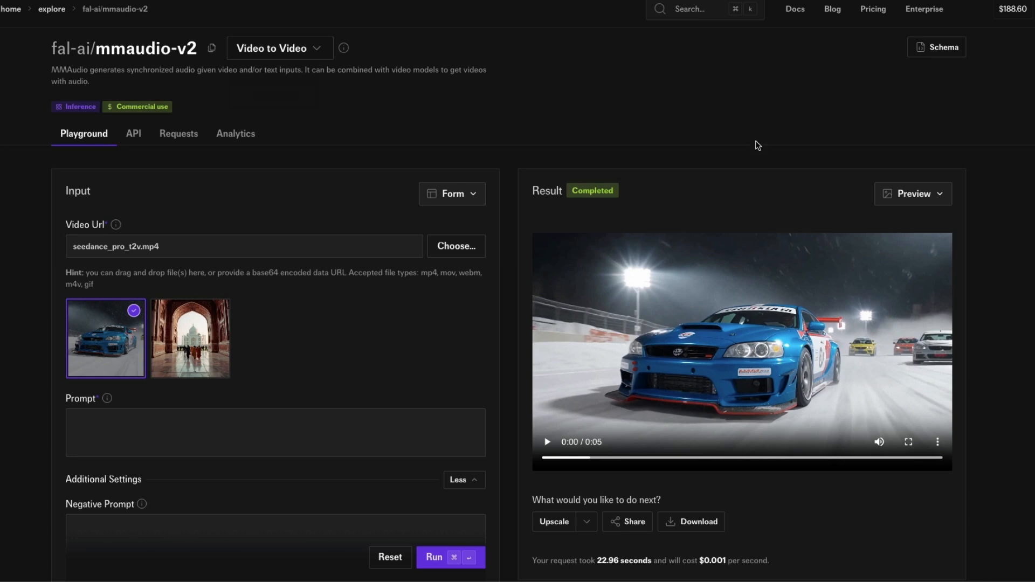
# - Play the race-car result to hear its generated soundtrack
pyautogui.click(547, 442)
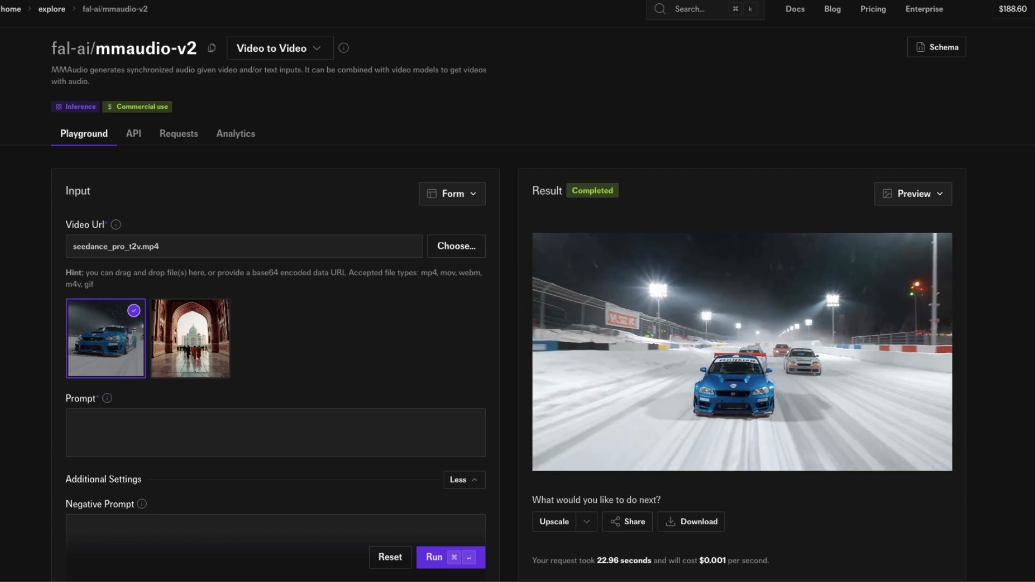
pyautogui.click(741, 351)
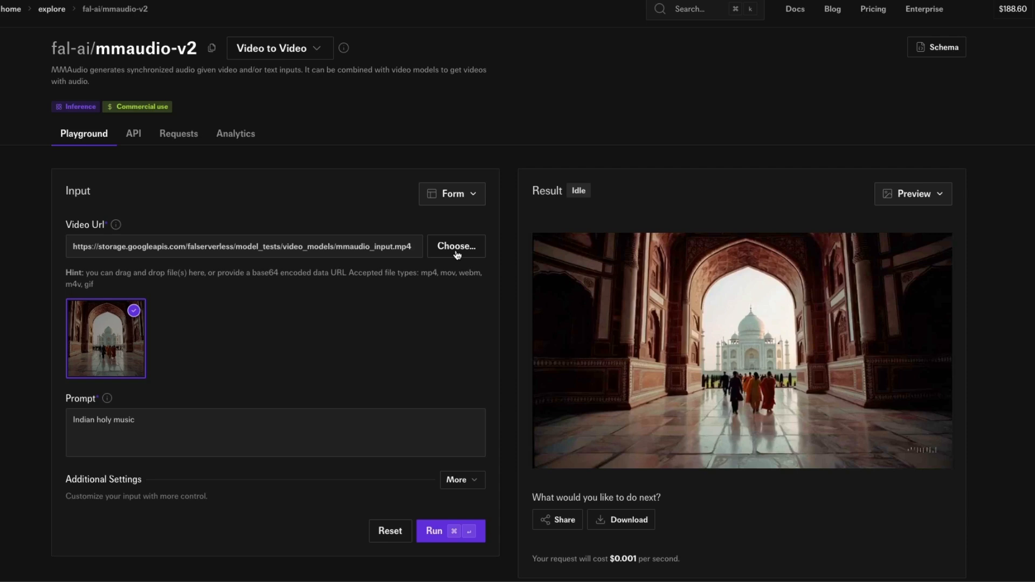
# - Load humans walking.mp4 from Downloads as the input video and run with no prompt
pyautogui.click(455, 251)
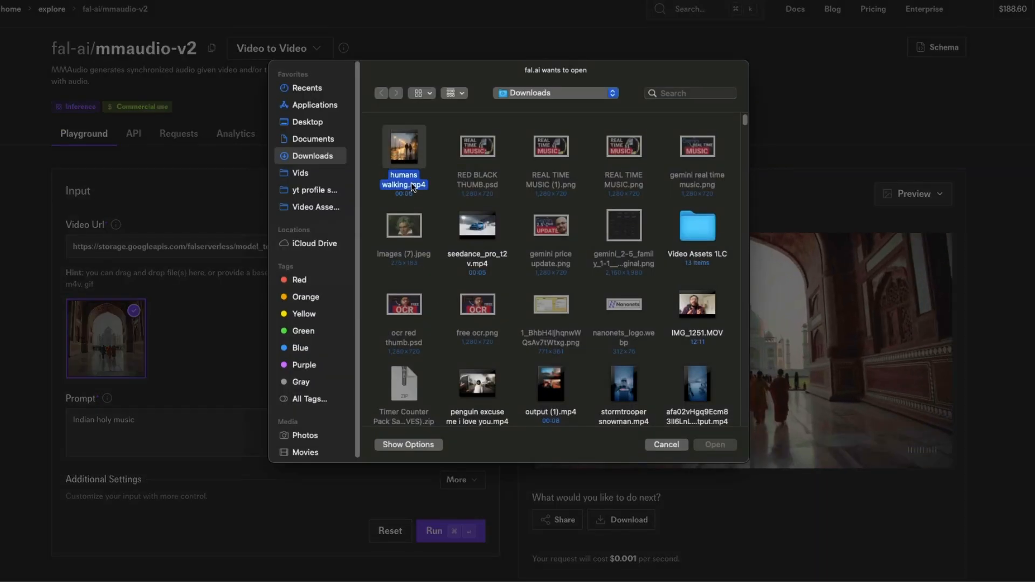
pyautogui.click(715, 444)
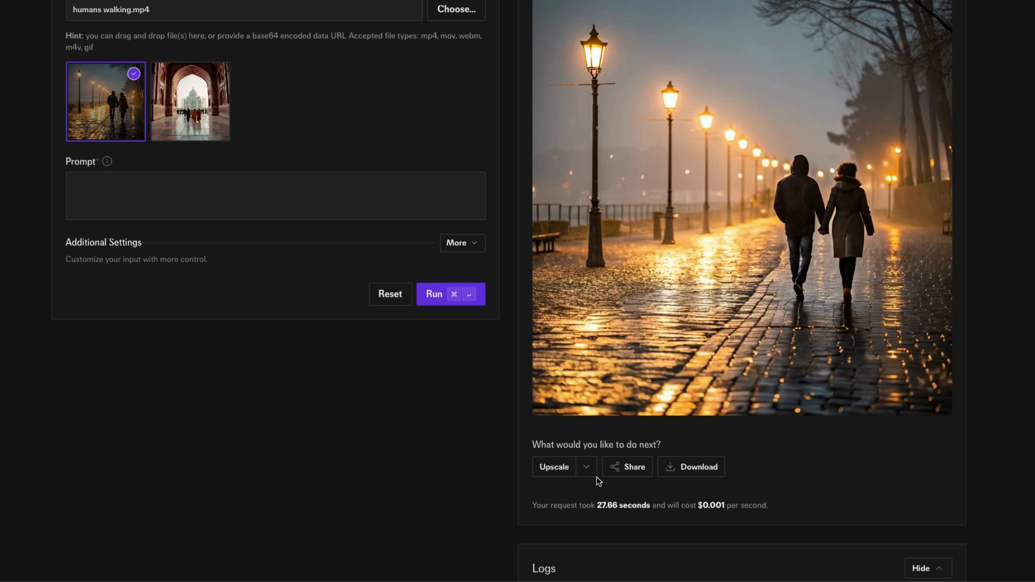
# - View the Galactic Smuggler spaceship video on the Hailuo-02 Pro text-to-video page
pyautogui.click(741, 209)
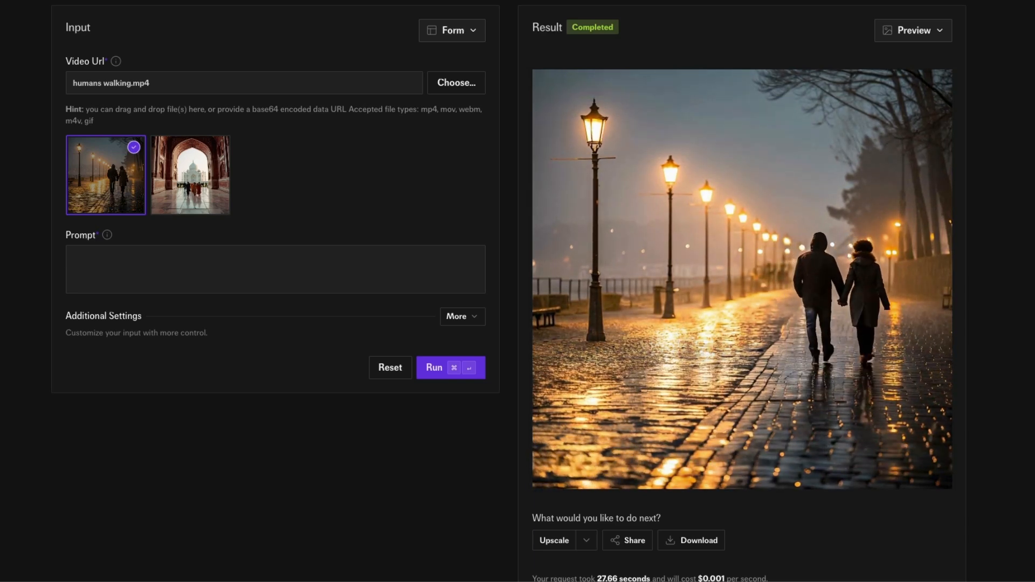
pyautogui.click(741, 279)
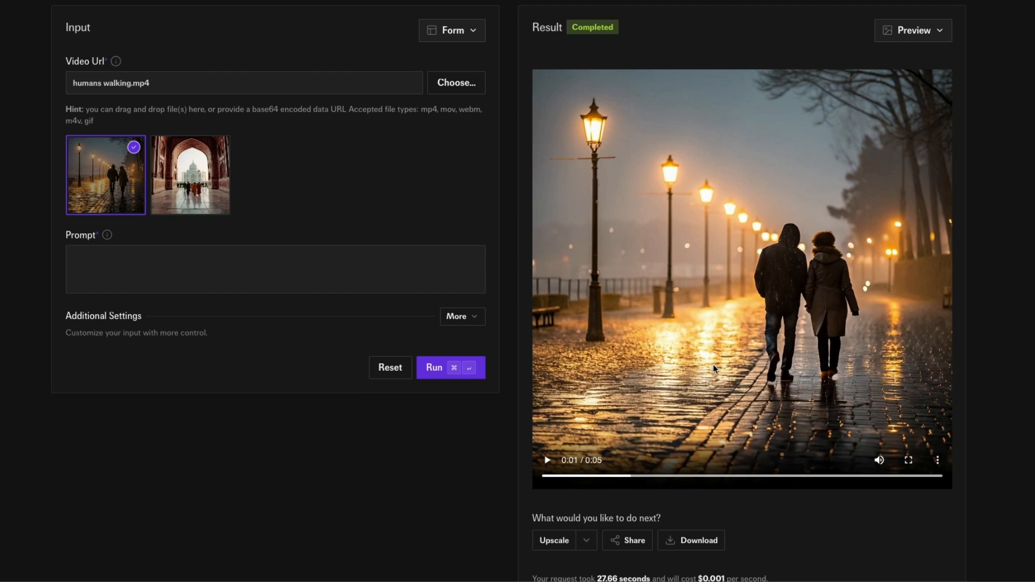
pyautogui.moveTo(744, 358)
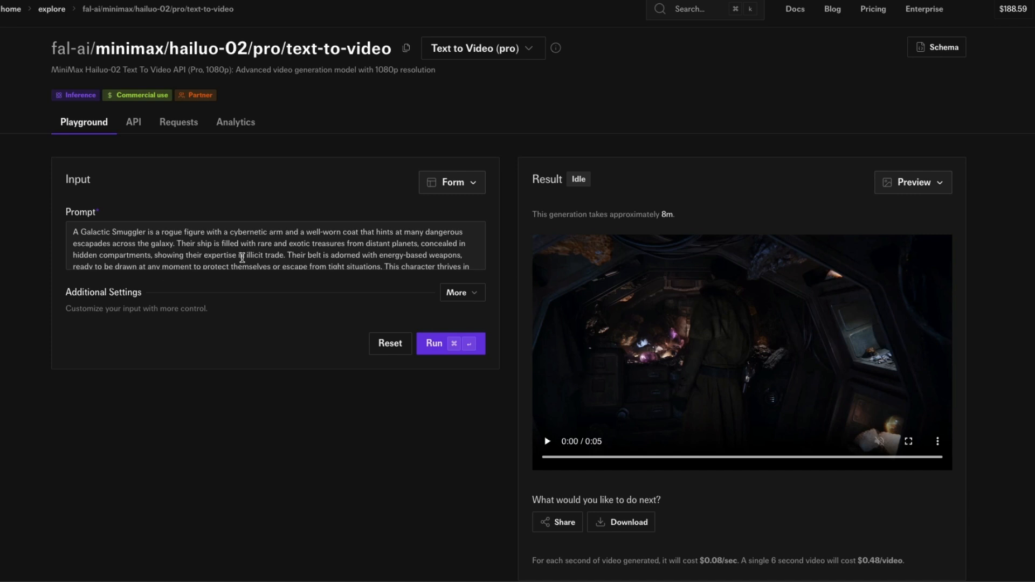
# - Scroll to the Galactic Smuggler result and download the clip
pyautogui.scroll(-3)
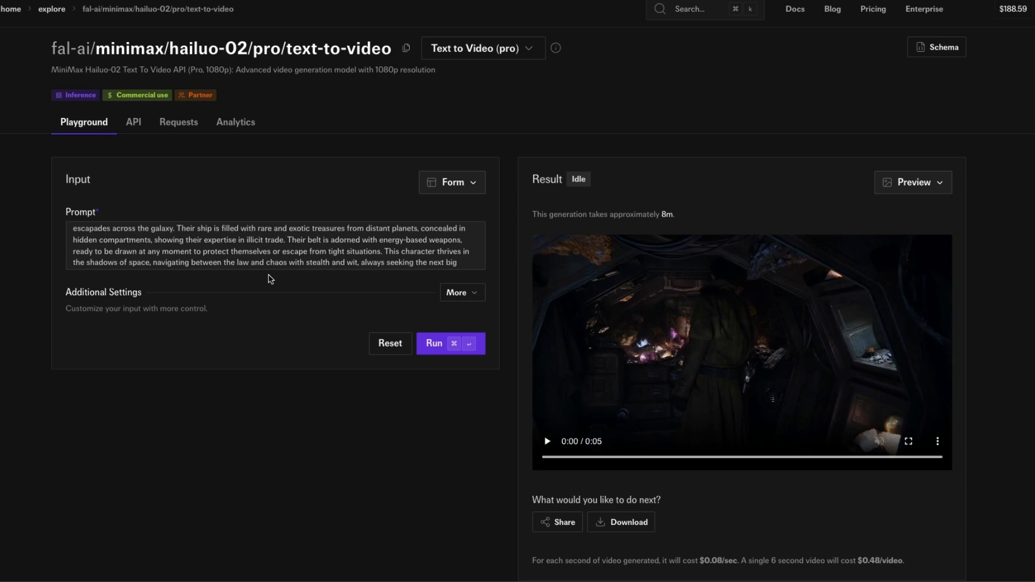
pyautogui.scroll(-3)
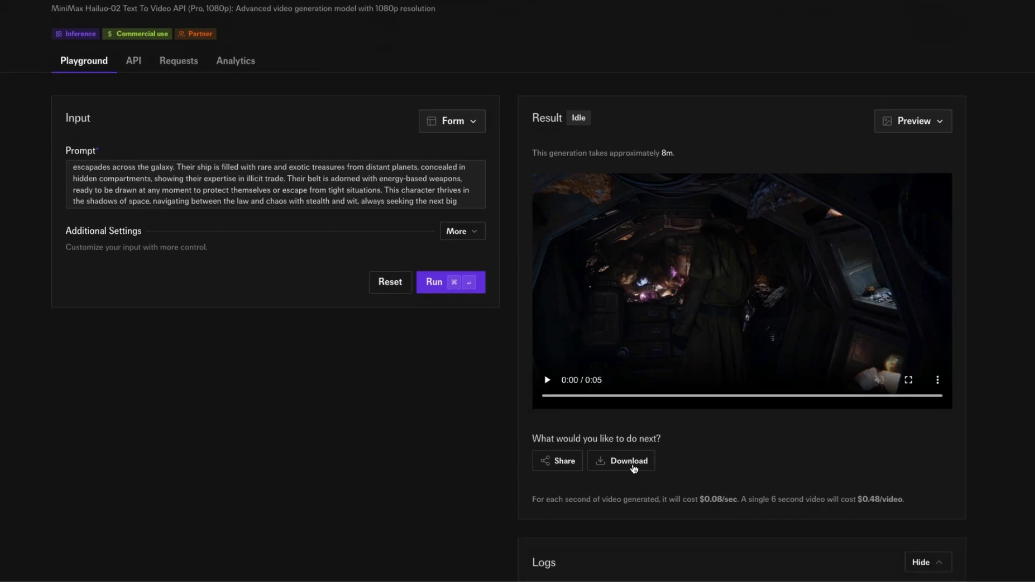
pyautogui.click(627, 461)
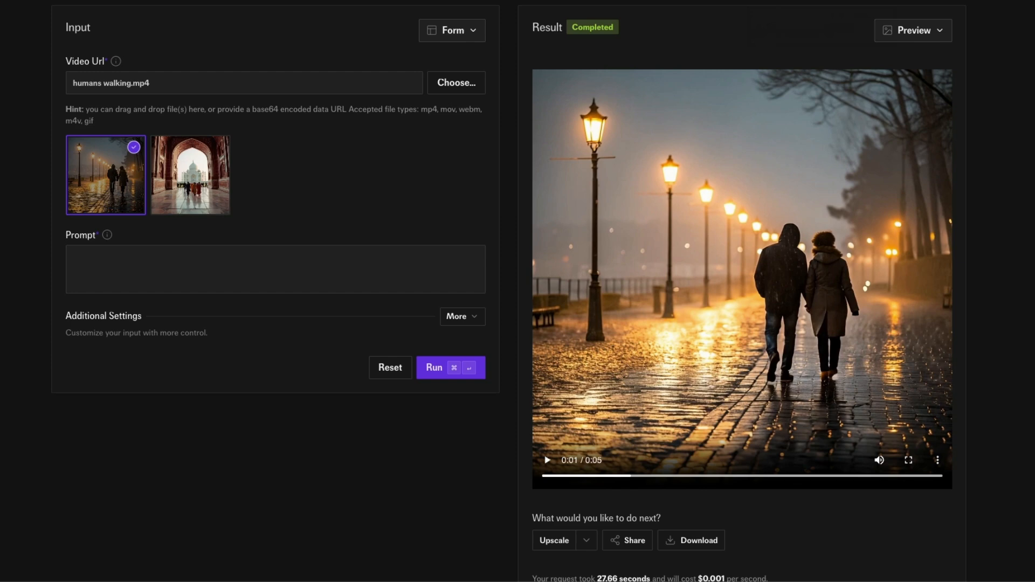
# - Run output (2).mp4 with prompt 'a lone warrior in the star wars universe'
pyautogui.click(456, 82)
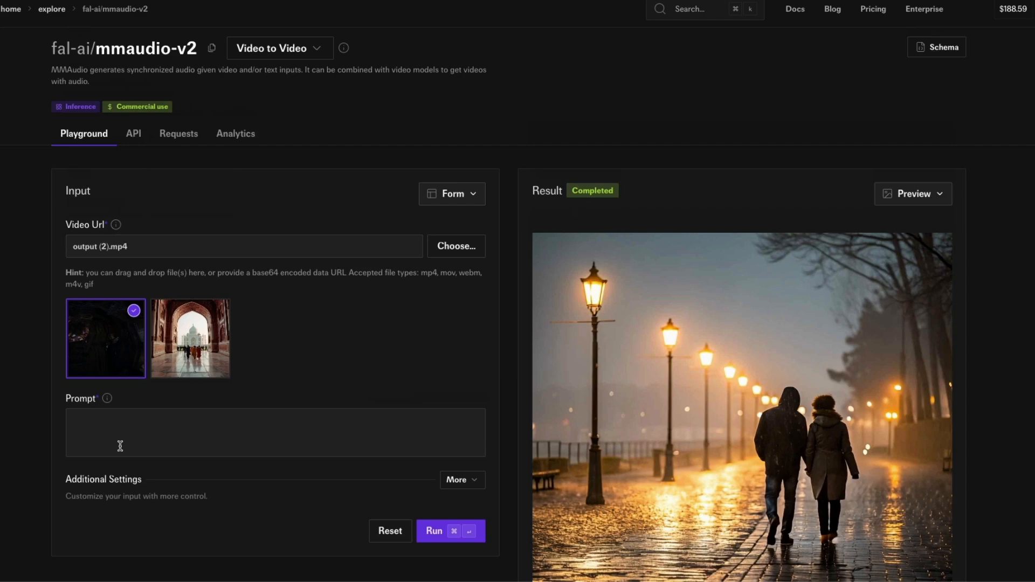
pyautogui.click(275, 432)
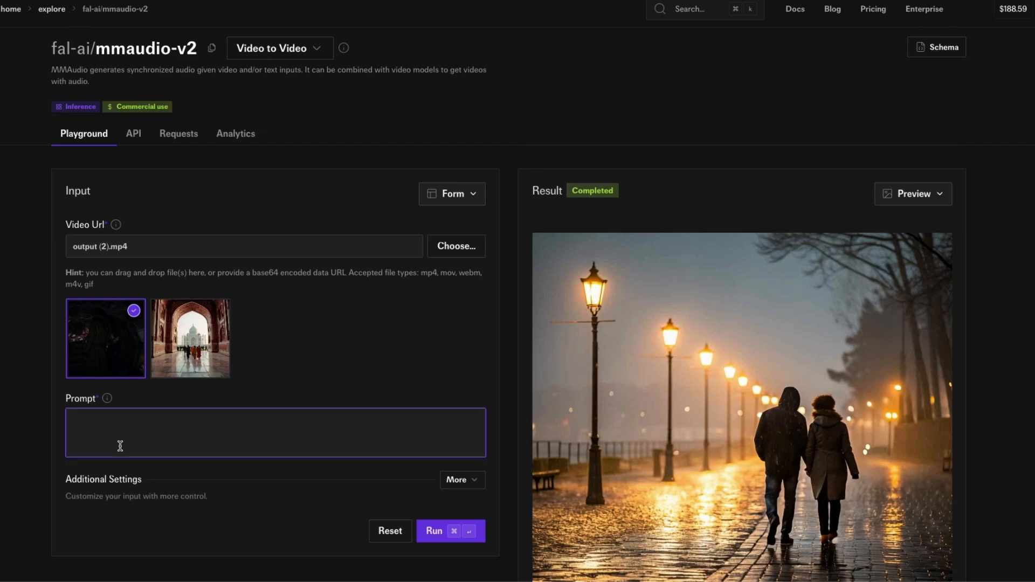
pyautogui.write('a lone warrior in')
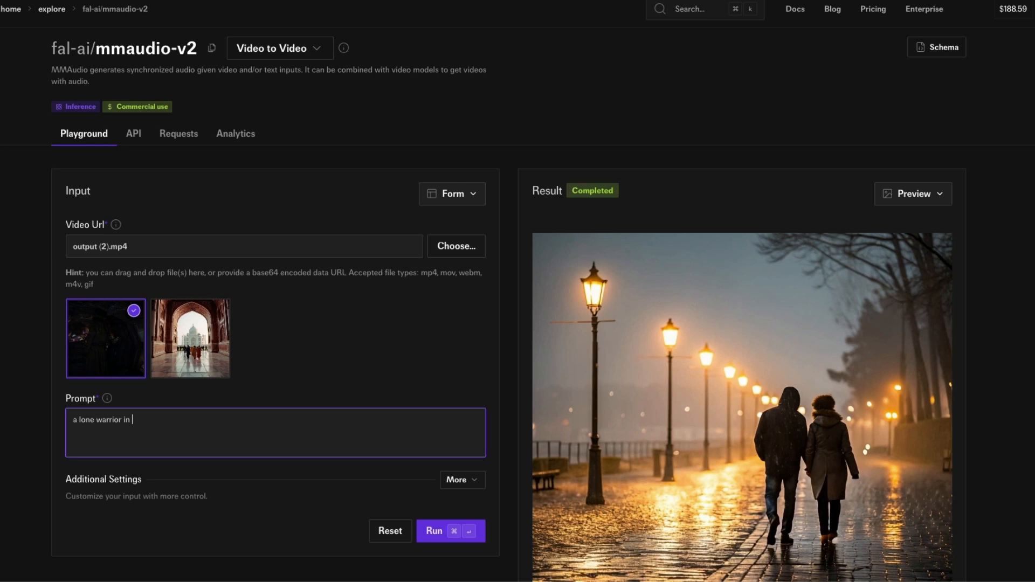
pyautogui.write('the star')
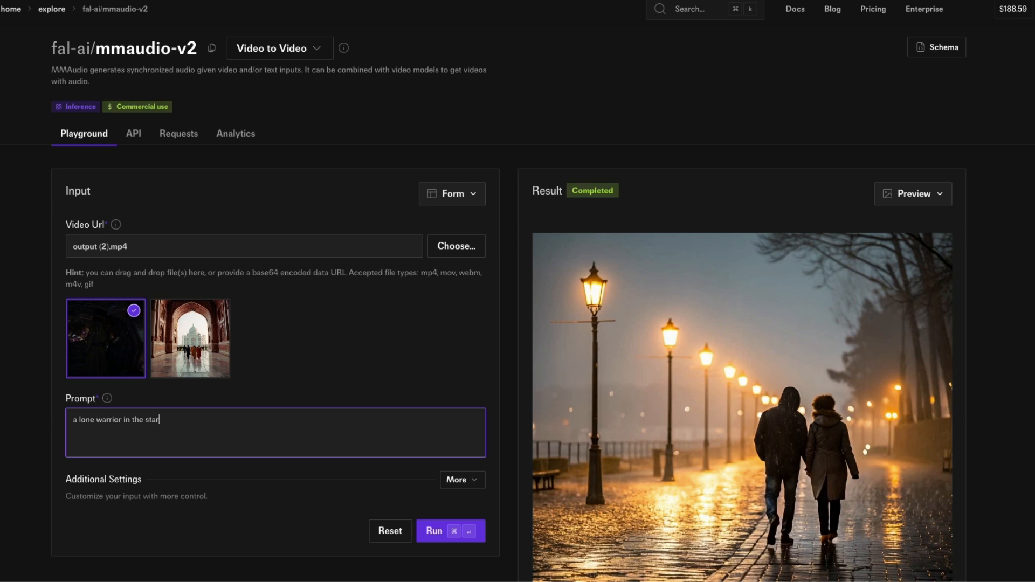
pyautogui.write('wars universe')
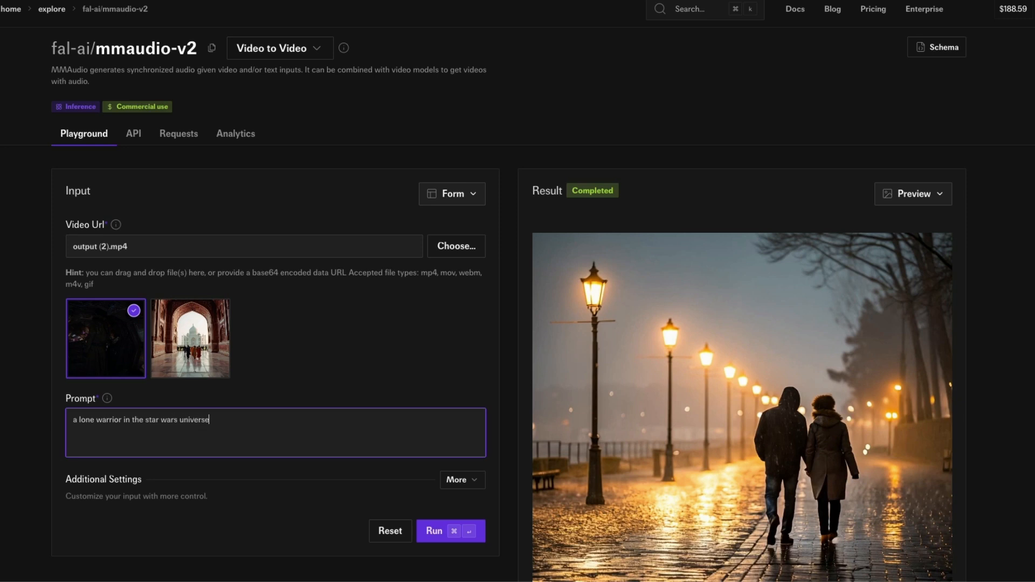
pyautogui.click(449, 531)
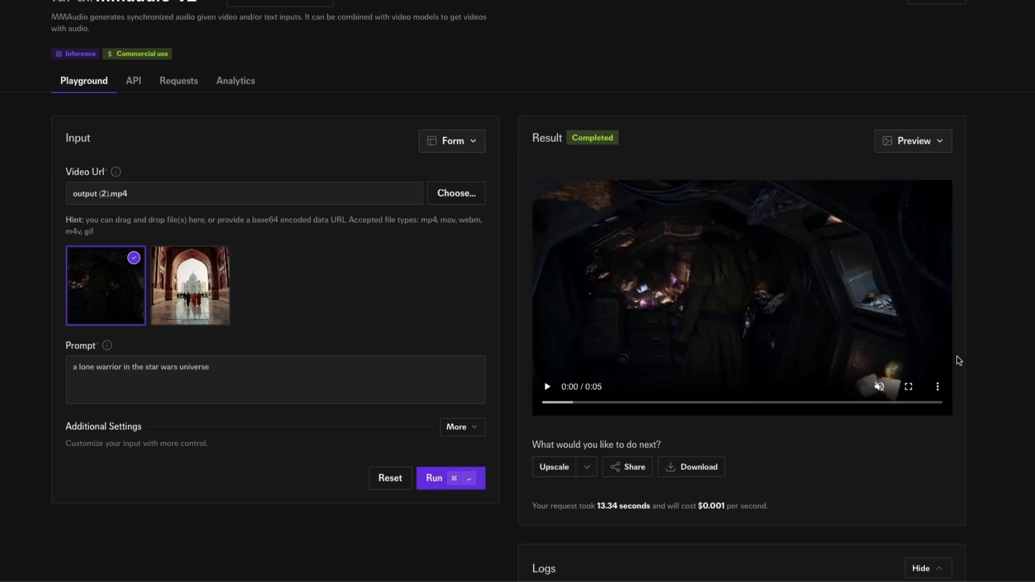
pyautogui.click(547, 387)
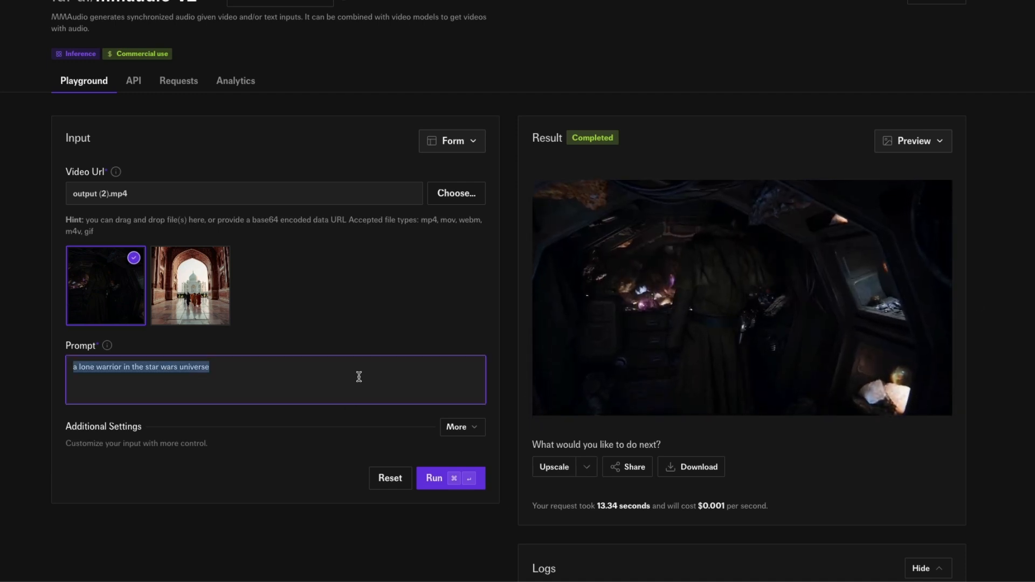
# - Clear the prompt and rerun the spaceship clip, then view the hkchengrex/MMAudio Space
pyautogui.rightClick(739, 297)
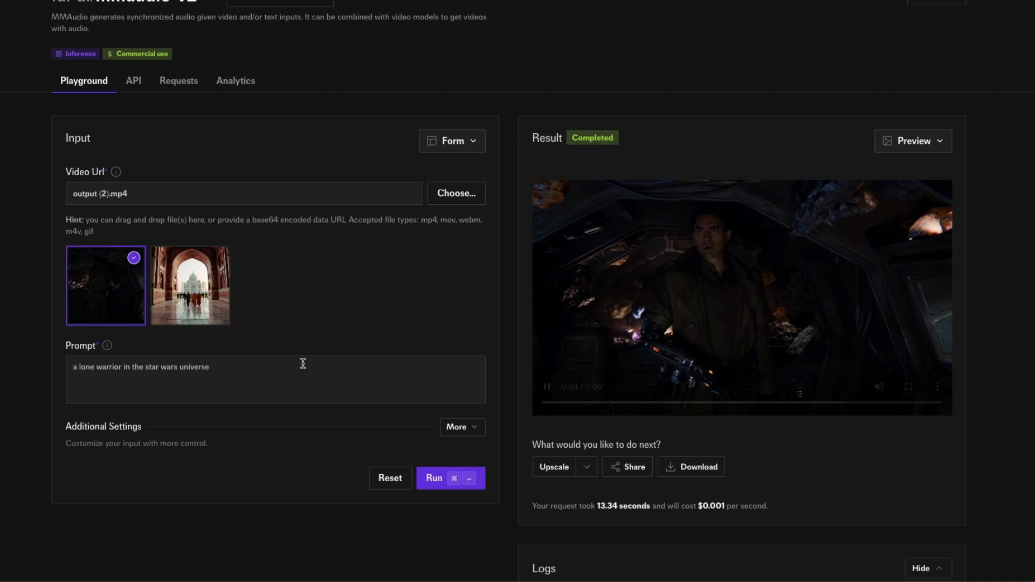
pyautogui.click(433, 478)
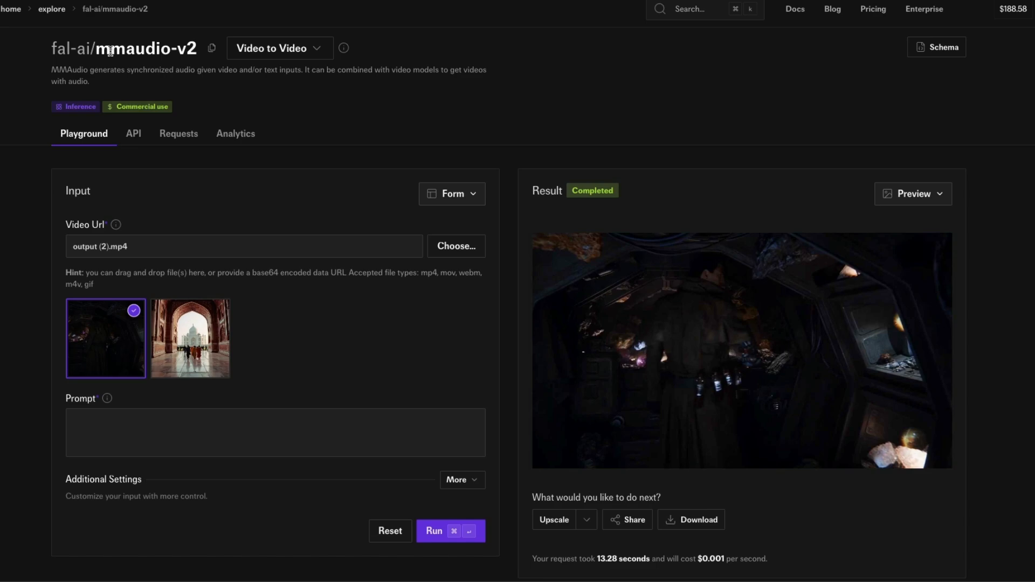
pyautogui.doubleClick(144, 48)
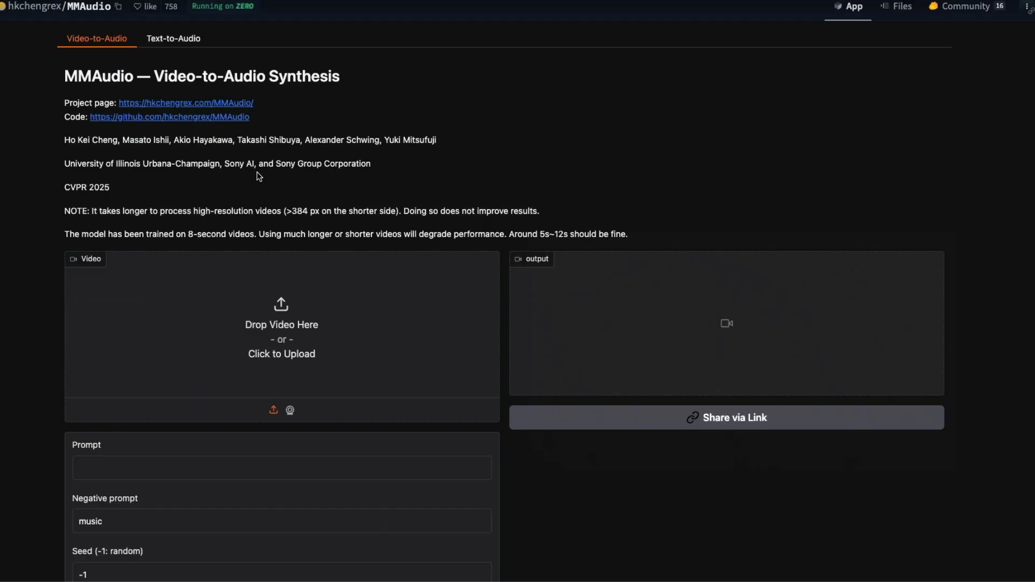
pyautogui.scroll(-3)
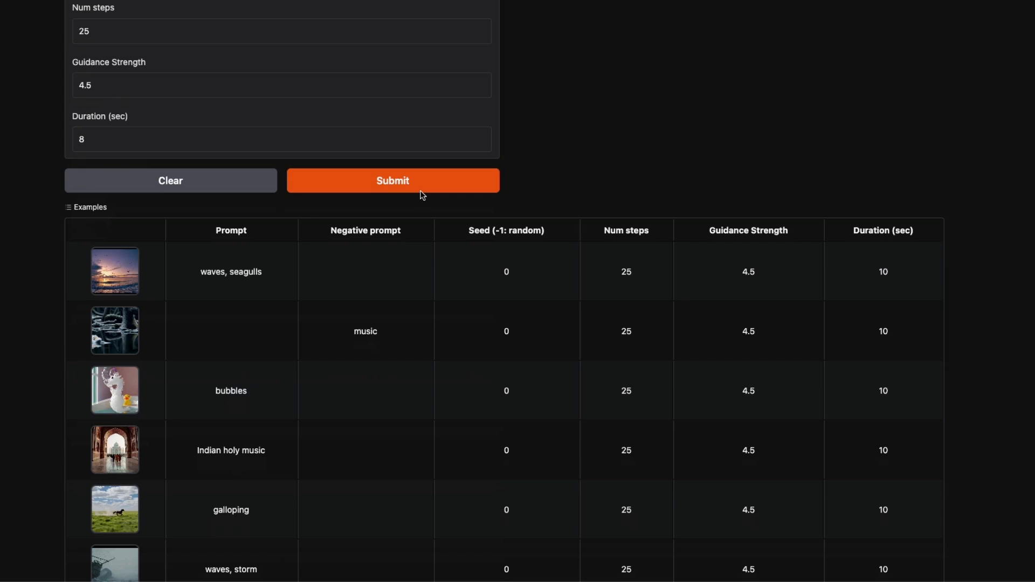